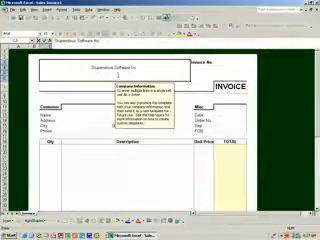
Step: Enter the company name and street address (including '100') in the Company Information cell
type("100 Main Street")
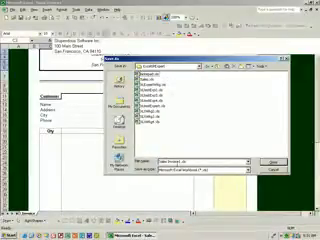
Step: Save the invoice as a Microsoft Excel Workbook under its current file name
left_click(230, 165)
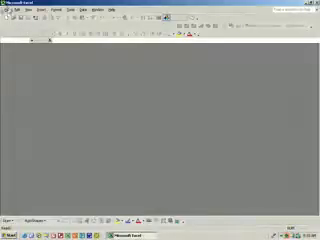
Step: Close the invoice workbook from the File menu
left_click(10, 18)
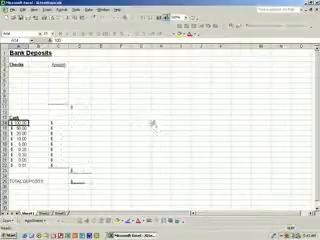
Step: Open the Save As dialog for the Bank Deposits workbook
left_click(12, 18)
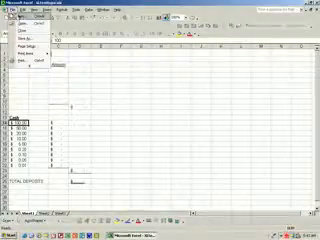
left_click(22, 30)
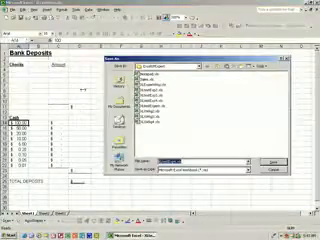